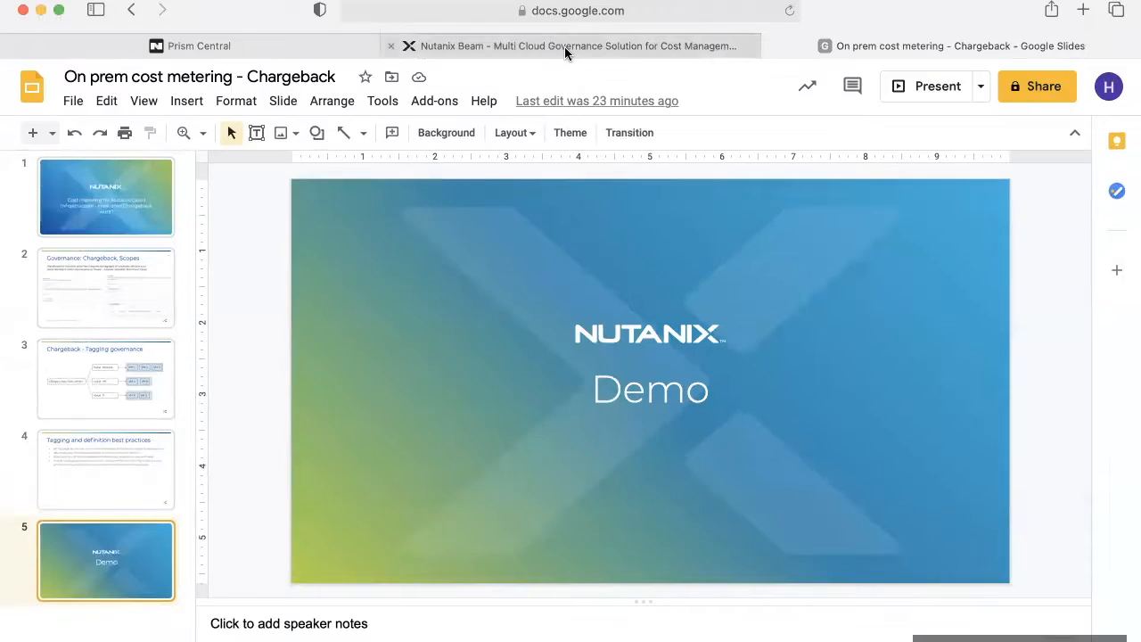
# Switch from the slide deck to the Beam cost governance browser tab
pyautogui.click(571, 47)
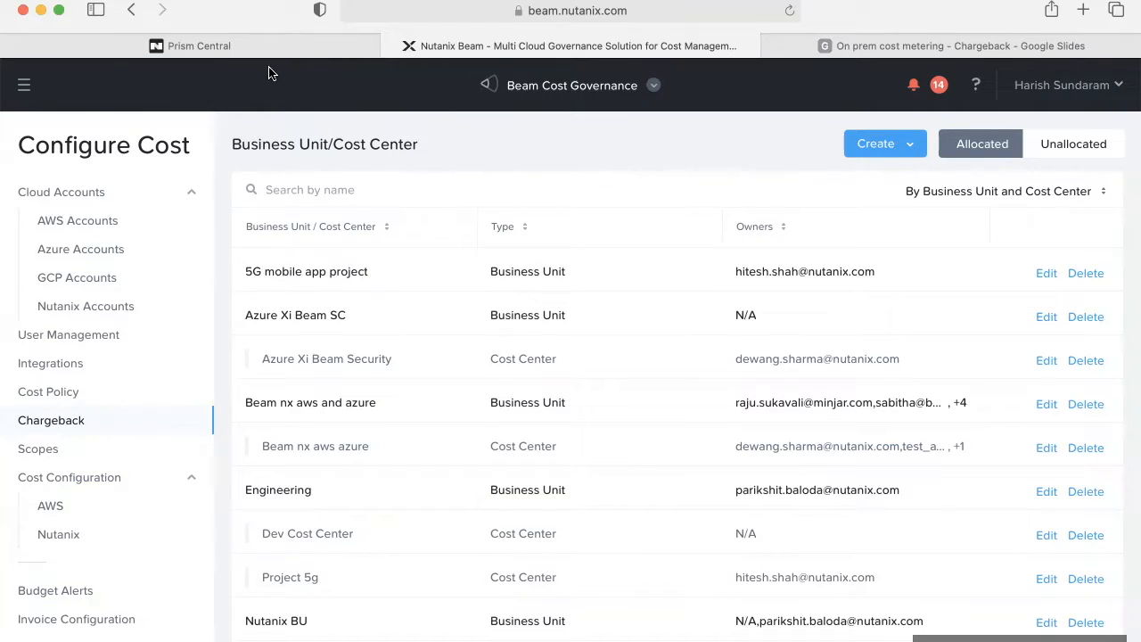
pyautogui.moveTo(198, 46)
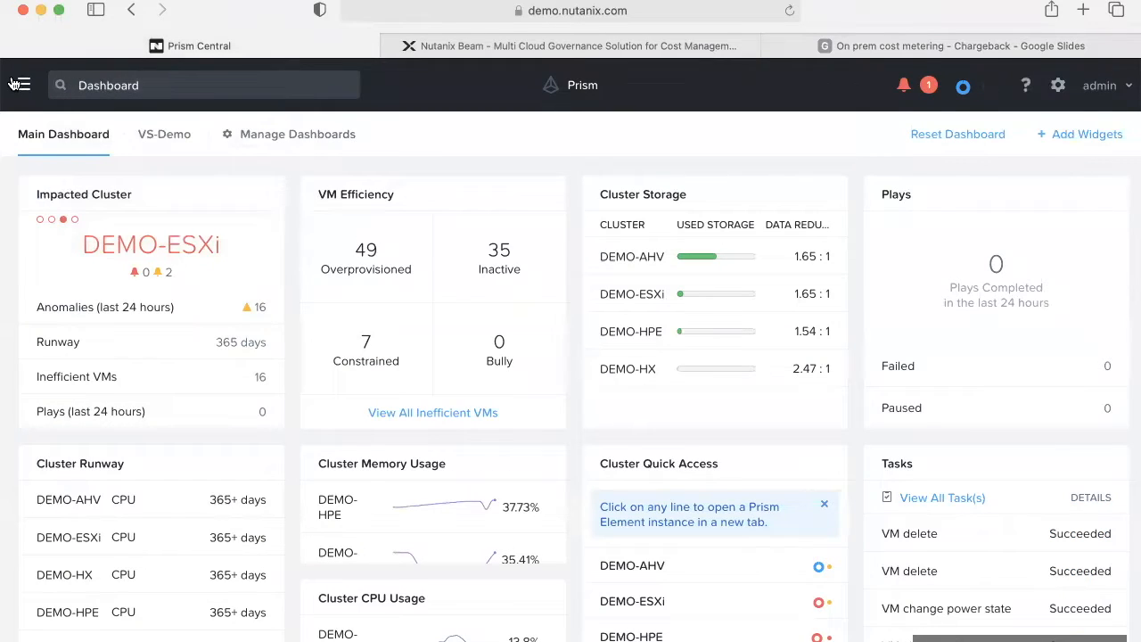
# Create a Prism Central category cost_center with the single value Finance and save it
pyautogui.click(20, 84)
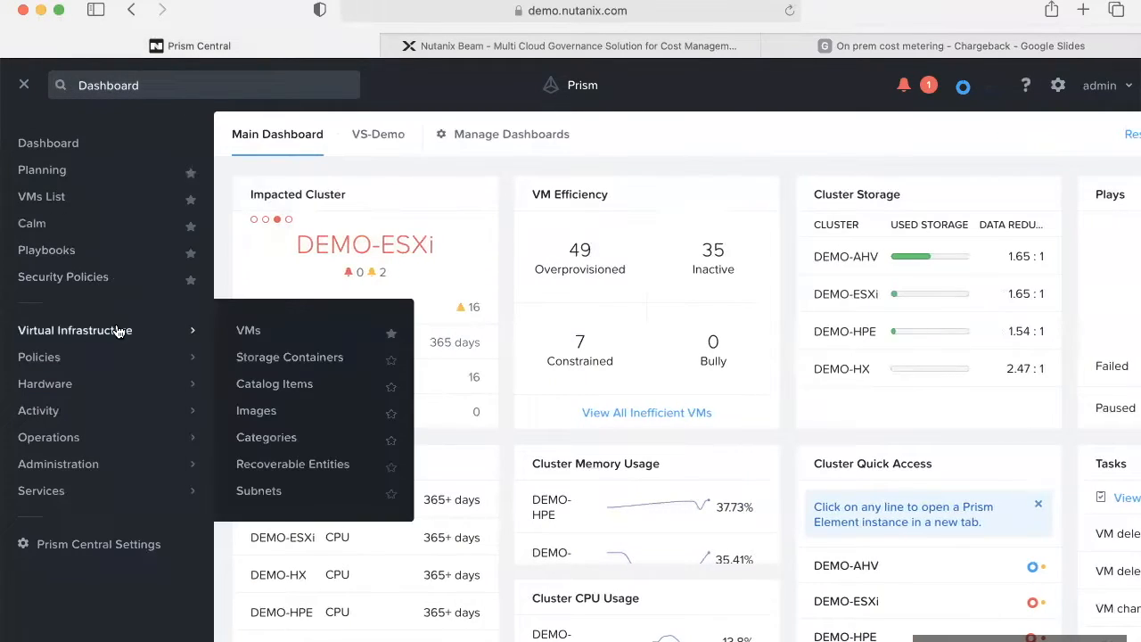
pyautogui.click(265, 437)
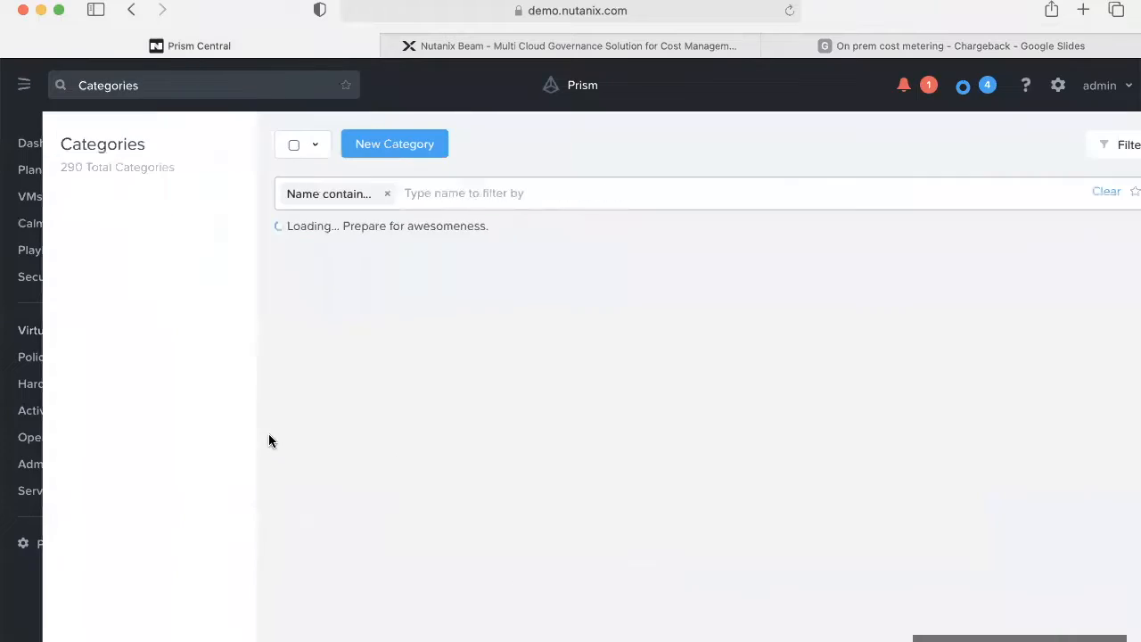
pyautogui.click(395, 143)
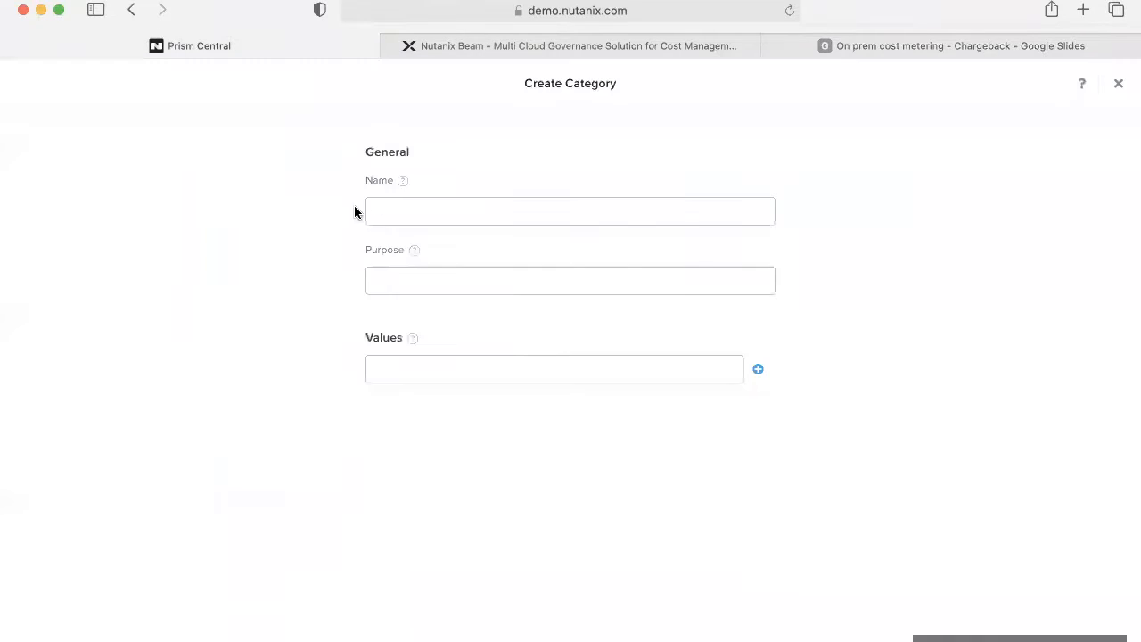
pyautogui.write('cost_center')
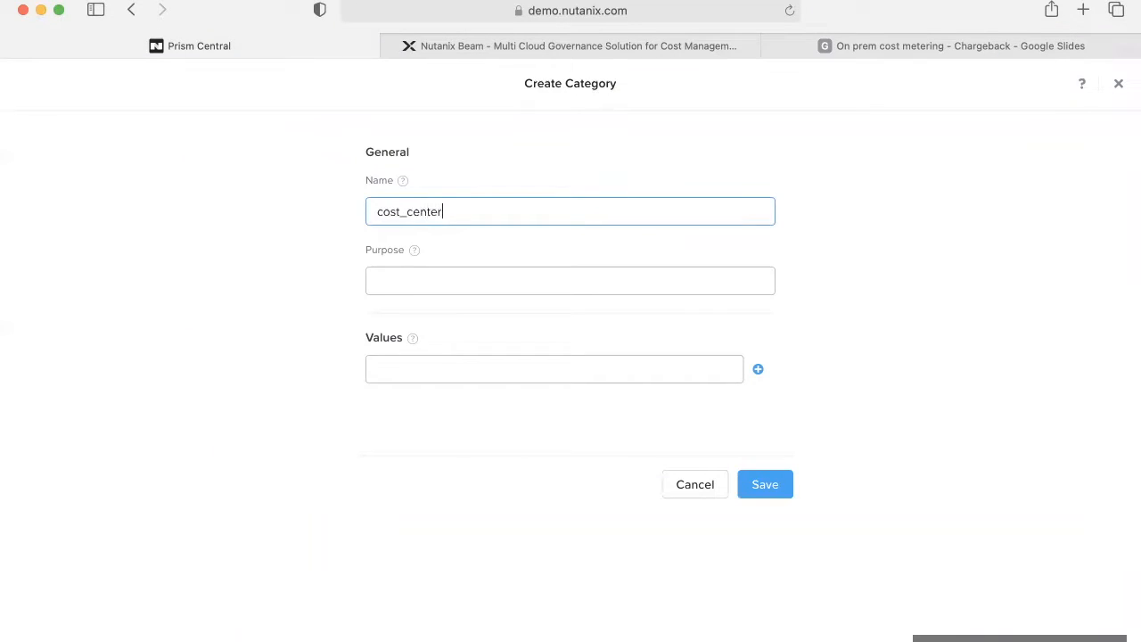
pyautogui.write('Finance')
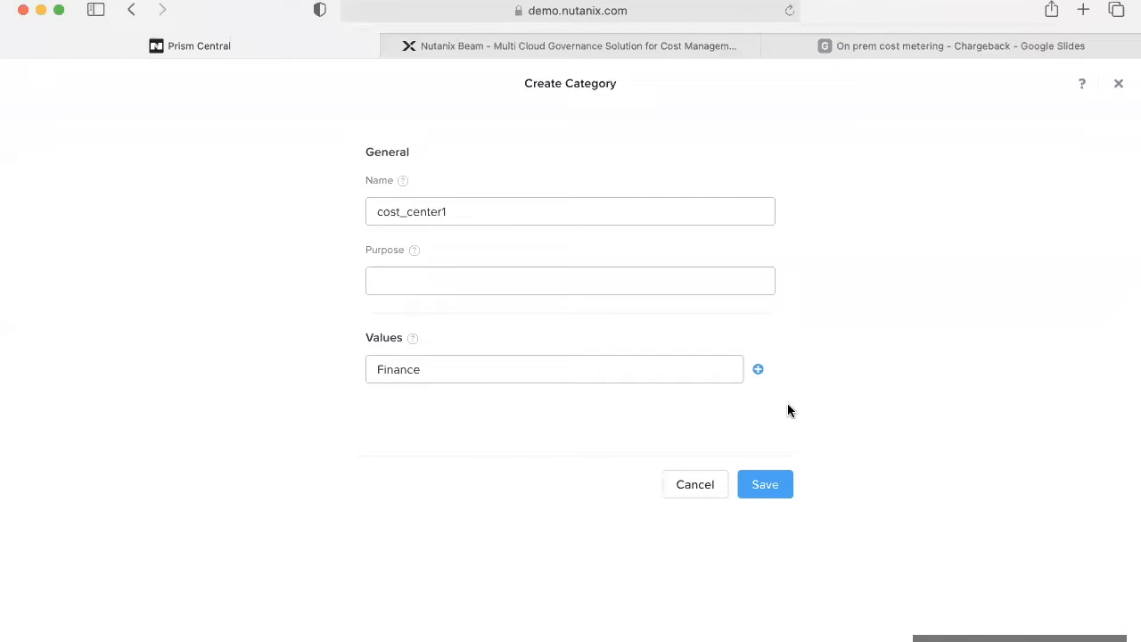
pyautogui.click(764, 485)
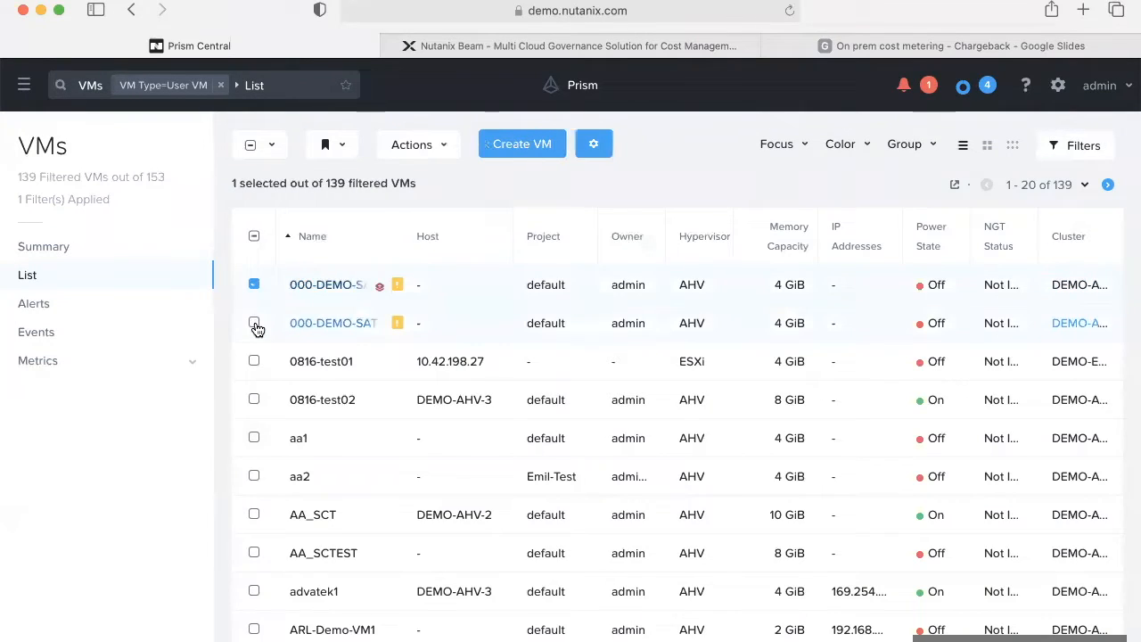
# Select both 000-DEMO VMs, manage their categories and search 'cost' for the cost_center tag
pyautogui.click(253, 323)
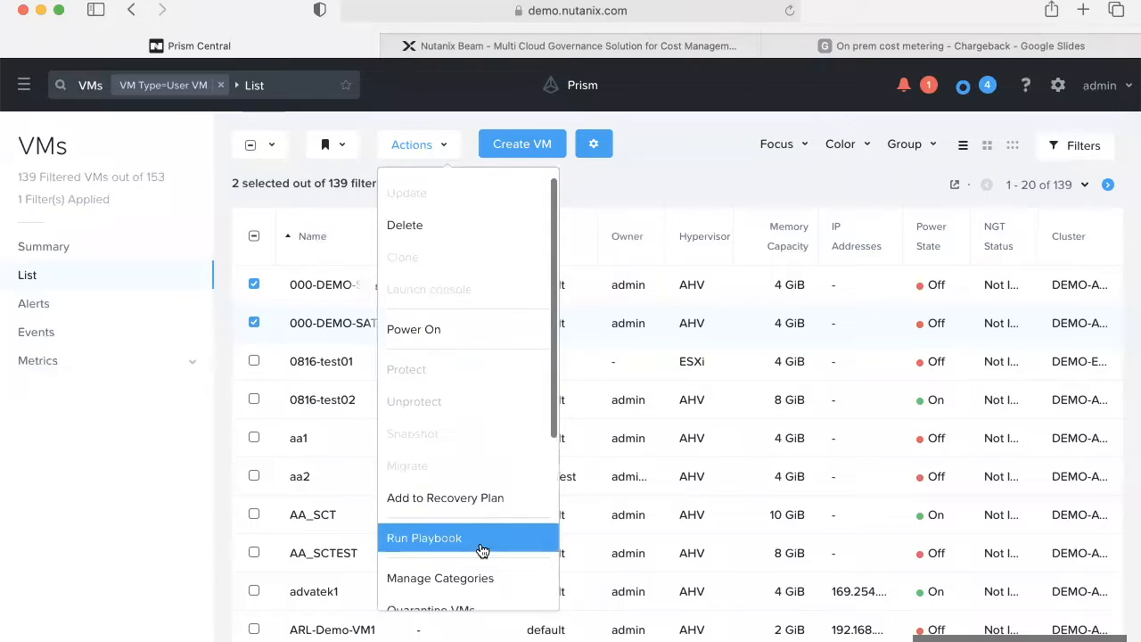
pyautogui.click(425, 539)
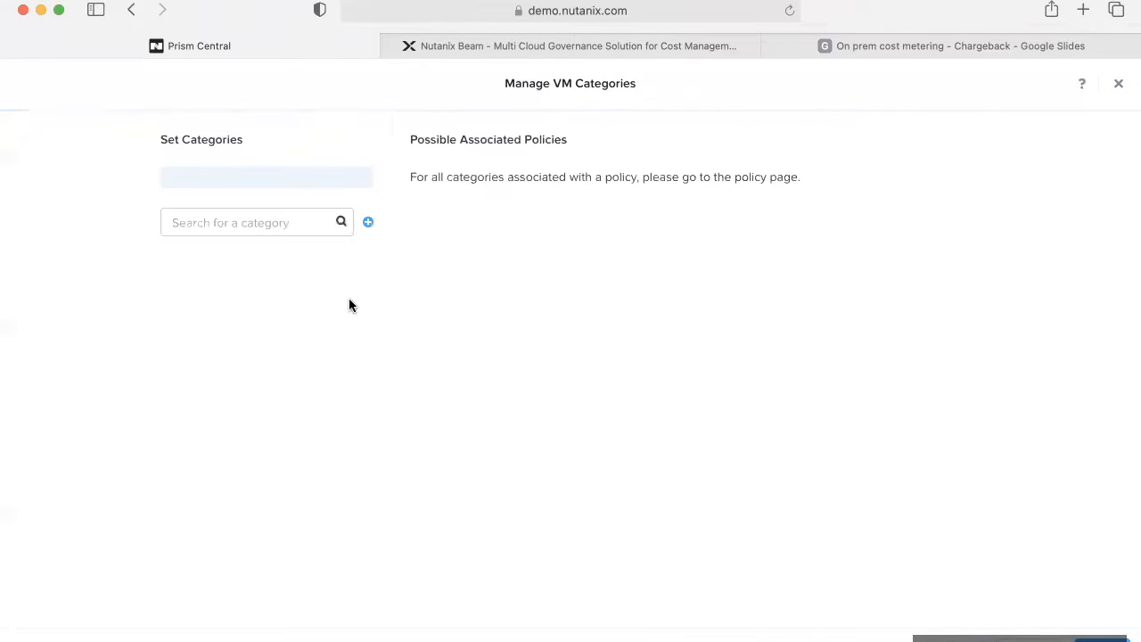
pyautogui.write('co')
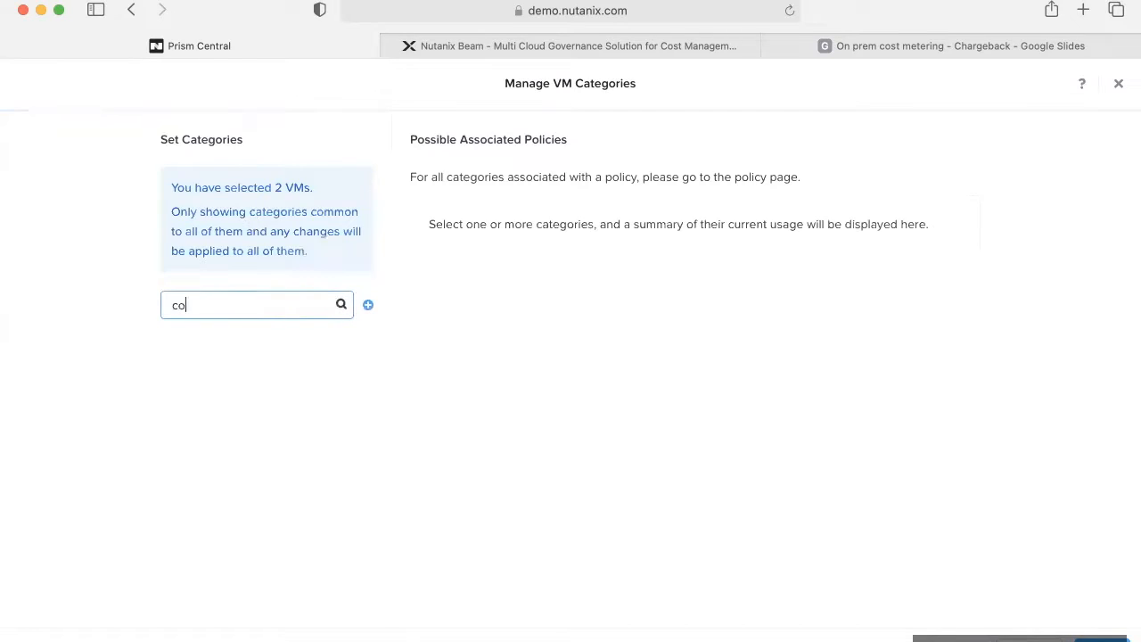
pyautogui.write('st')
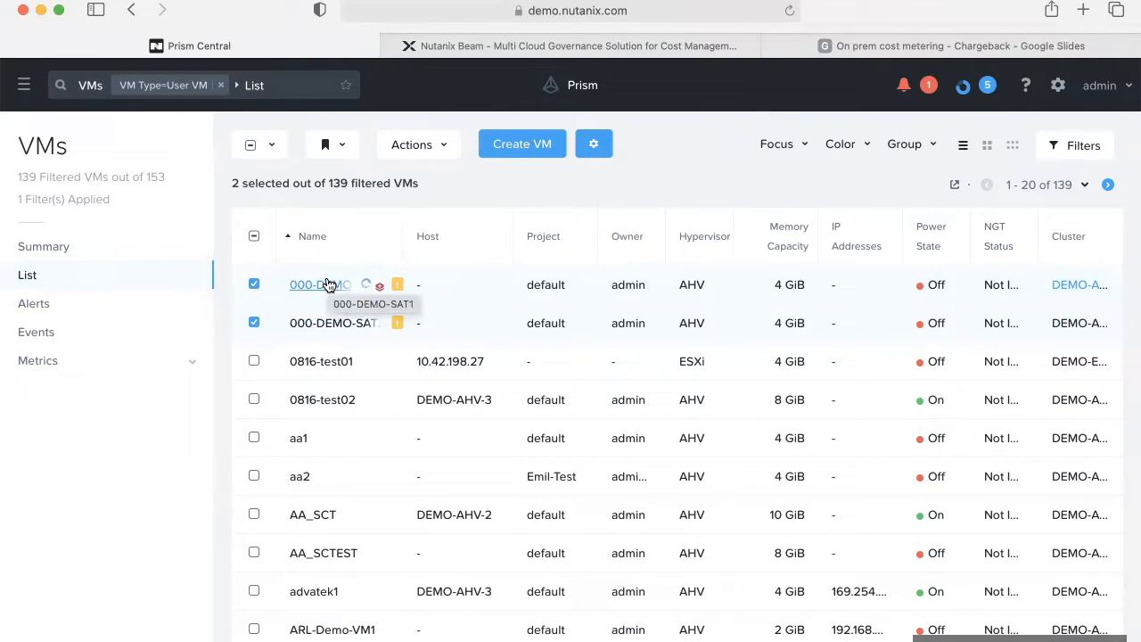
pyautogui.moveTo(471, 242)
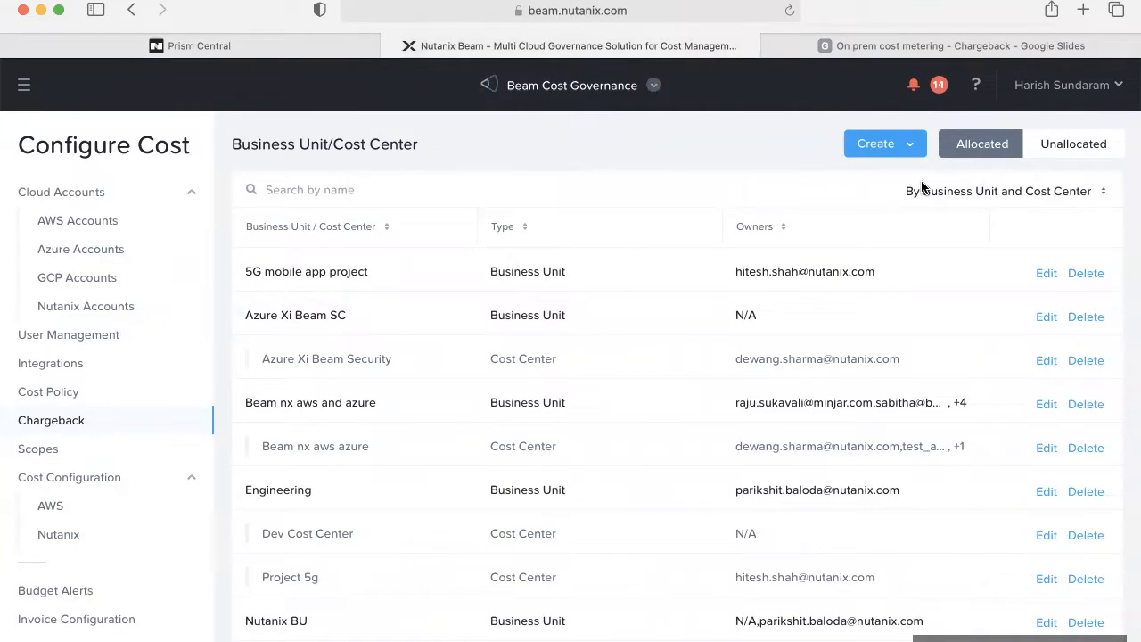
# Start a new cost center named 'finance' and begin defining its filters
pyautogui.click(876, 143)
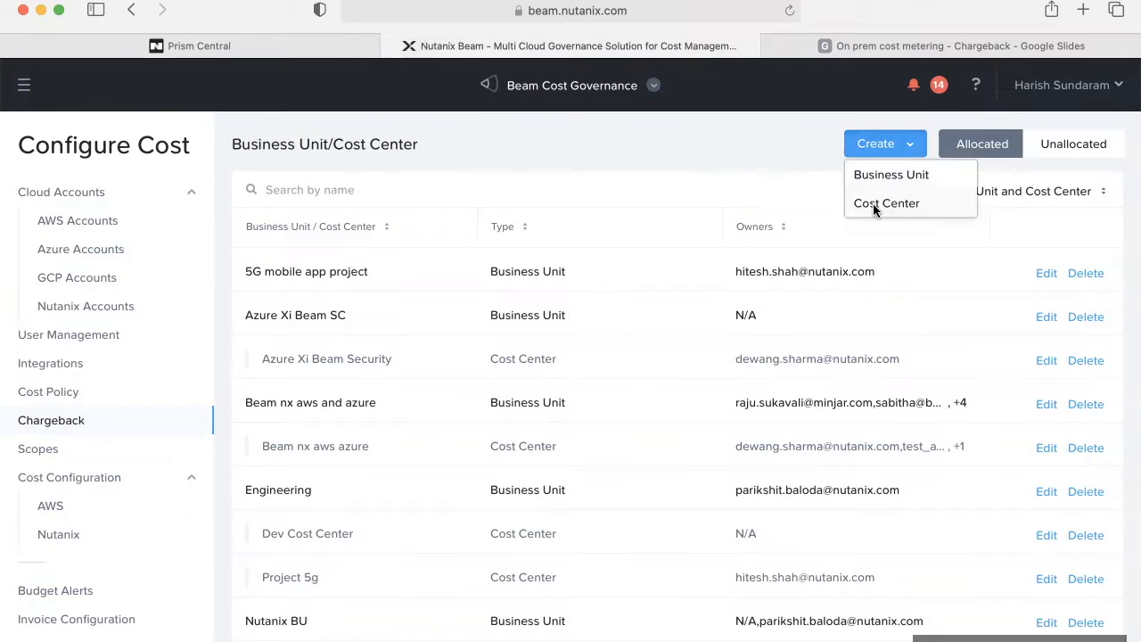
pyautogui.click(886, 204)
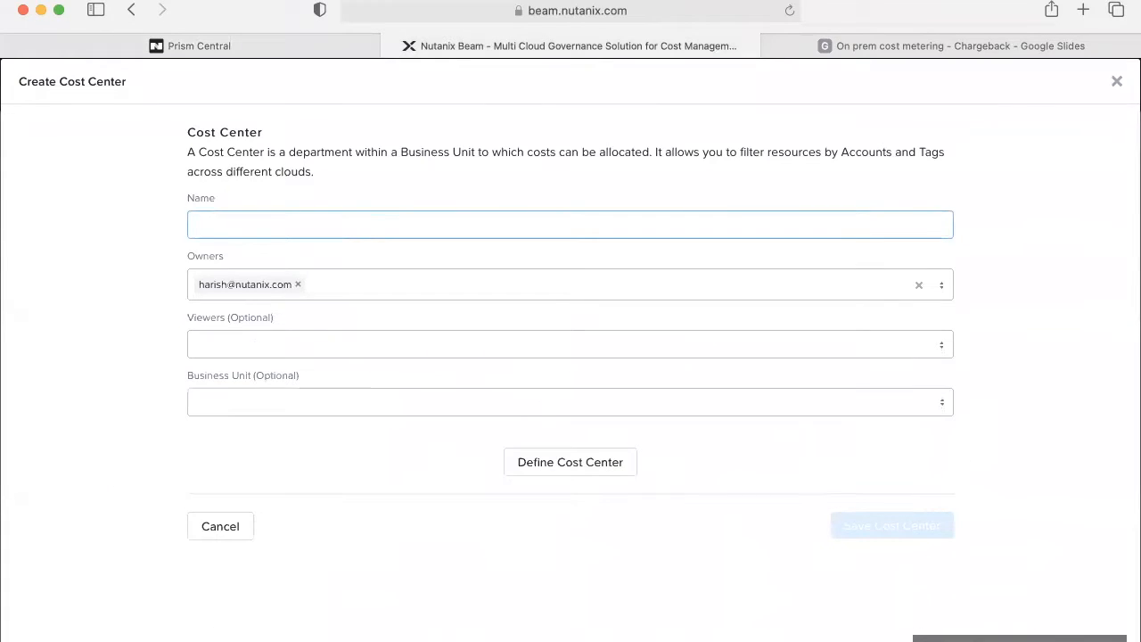
pyautogui.write('finance')
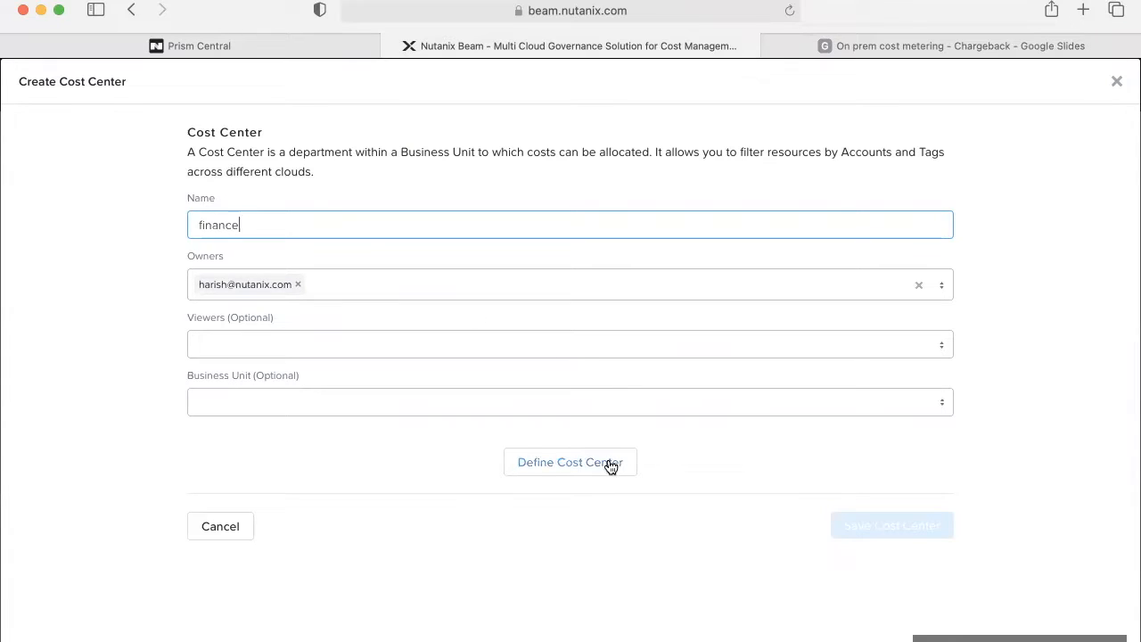
pyautogui.click(571, 461)
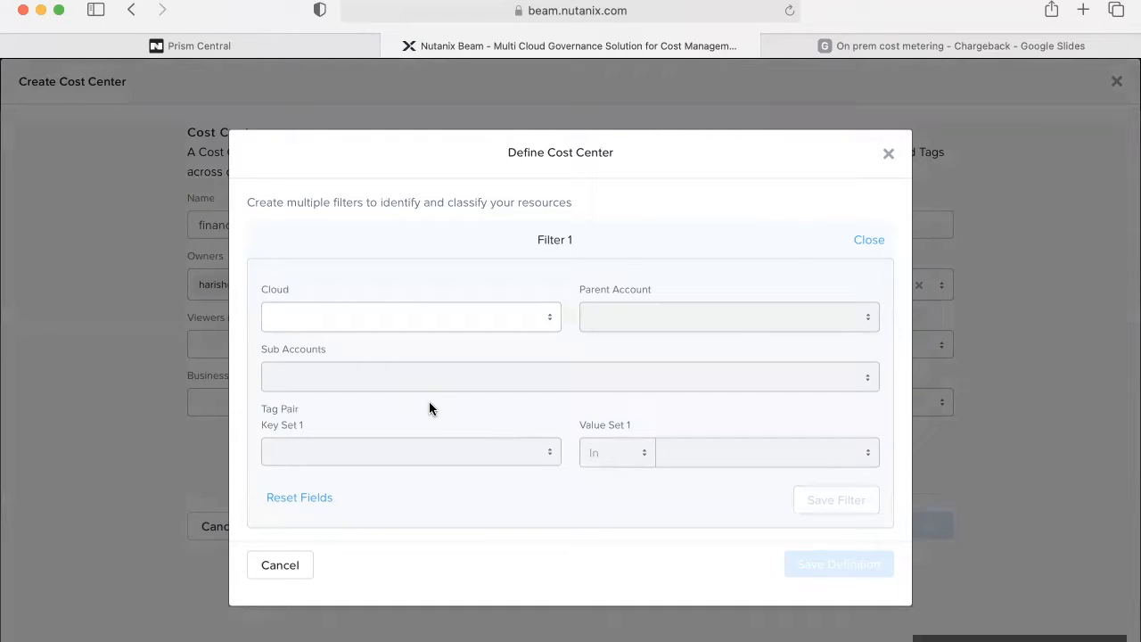
# Set the filter's cloud to Nutanix with the Contoso Inc parent account and its sub accounts
pyautogui.click(411, 318)
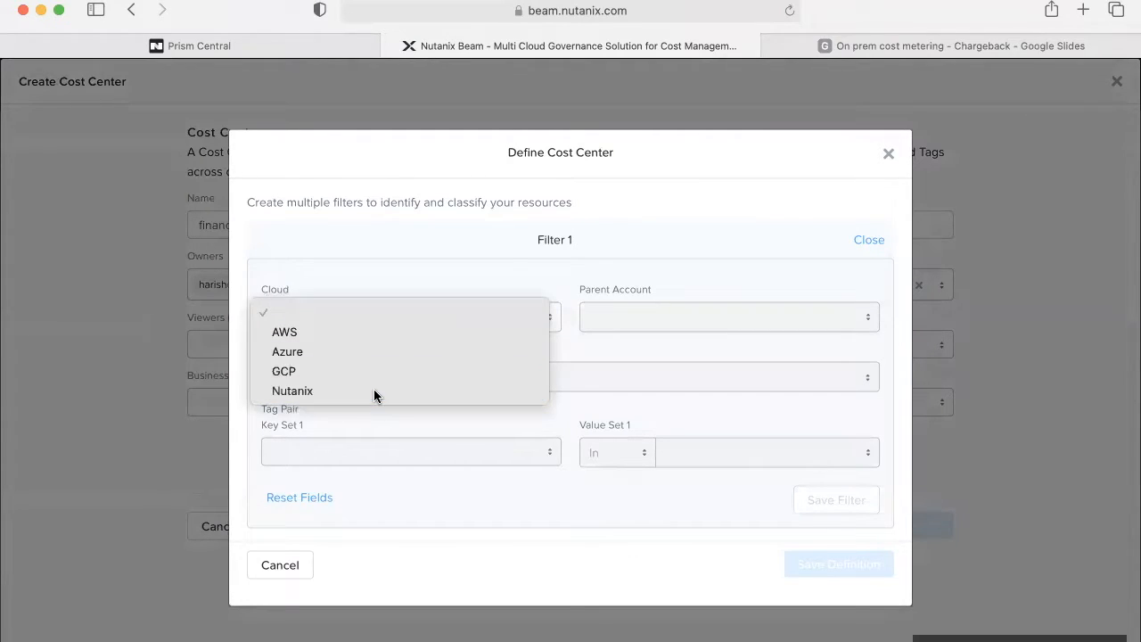
pyautogui.click(293, 390)
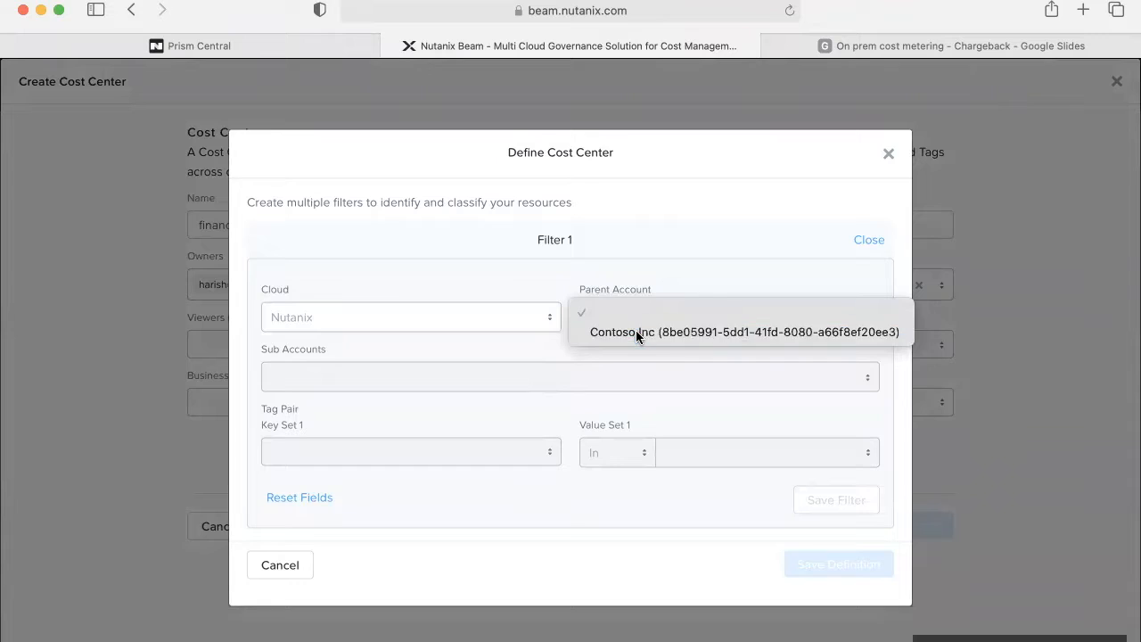
pyautogui.click(745, 331)
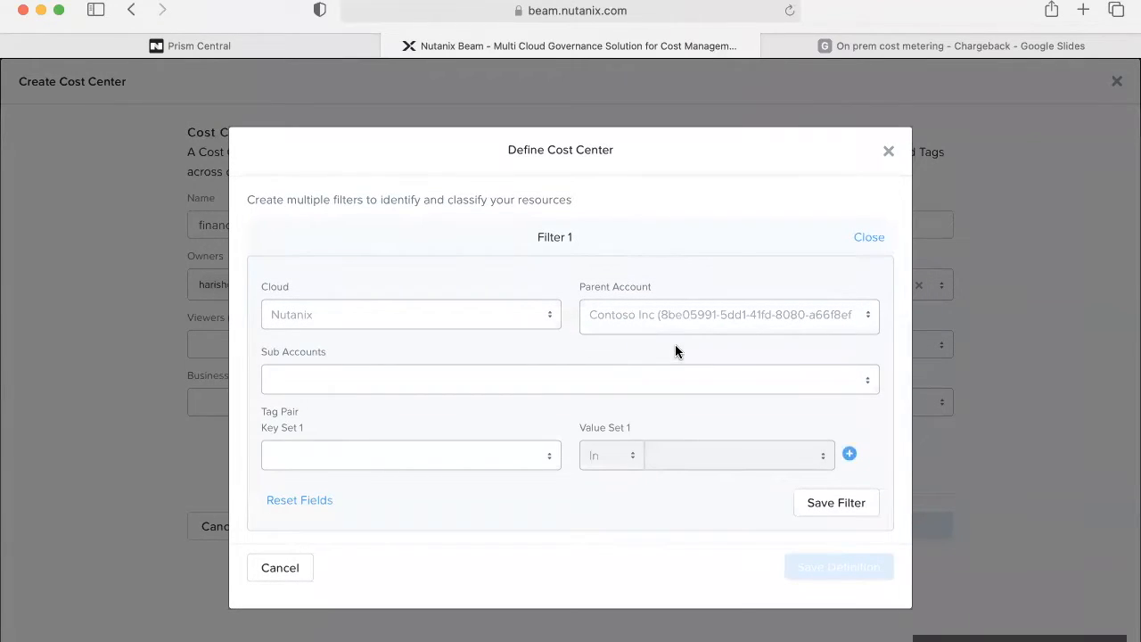
pyautogui.moveTo(392, 389)
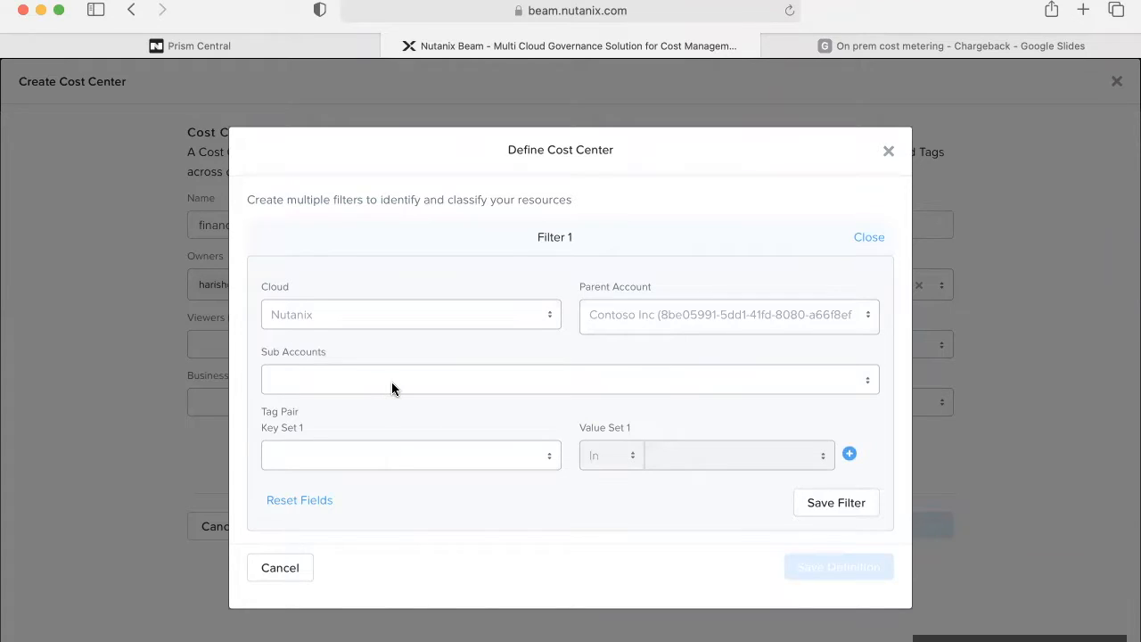
pyautogui.click(570, 378)
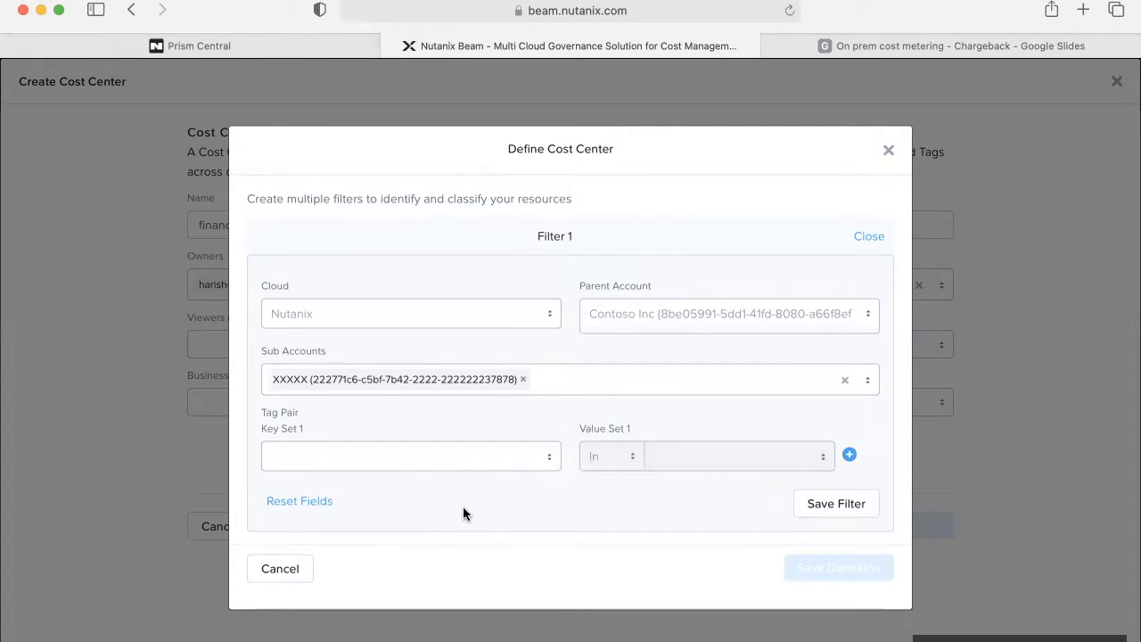
pyautogui.moveTo(496, 464)
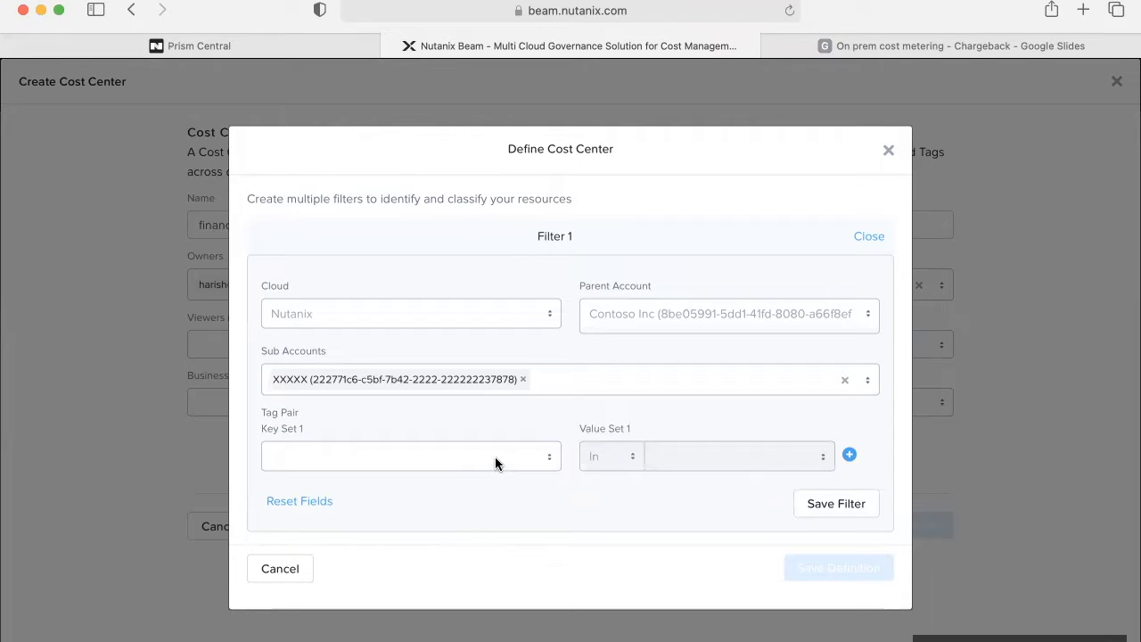
# Filter on the App tag key with VDI001 and VDI022, save the definition and the finance cost center
pyautogui.click(410, 456)
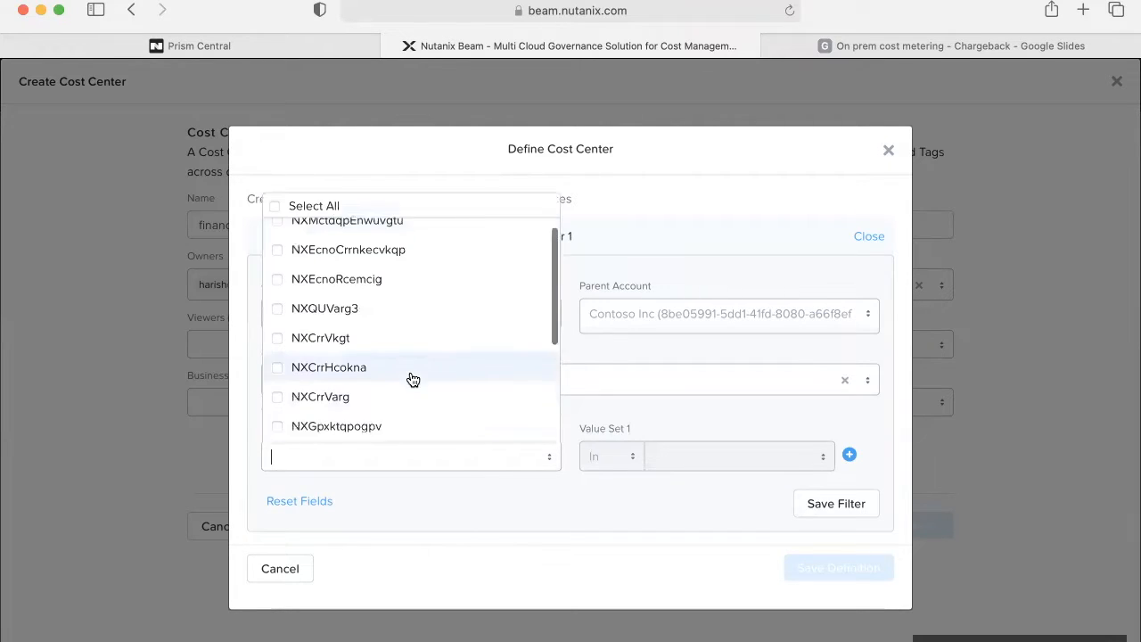
pyautogui.click(303, 387)
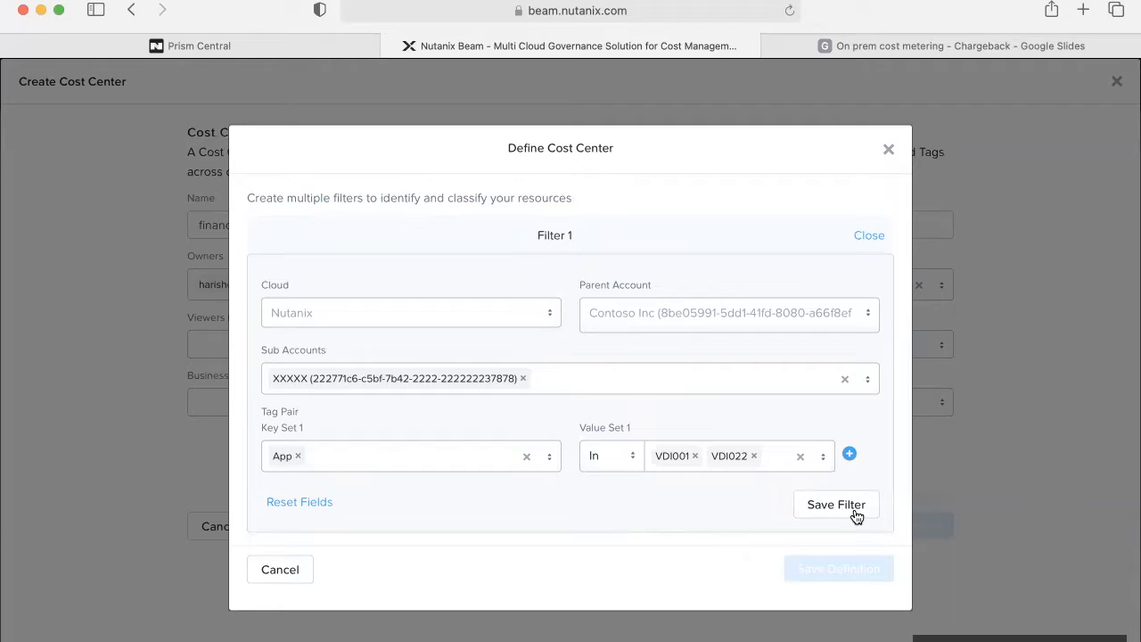
pyautogui.click(835, 503)
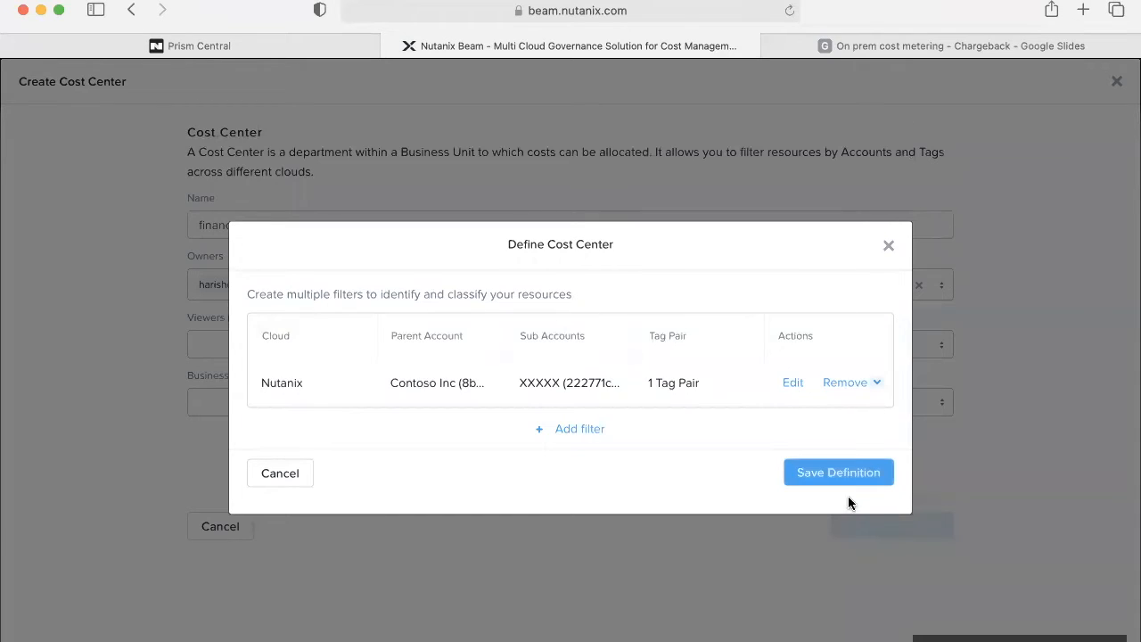
pyautogui.click(838, 471)
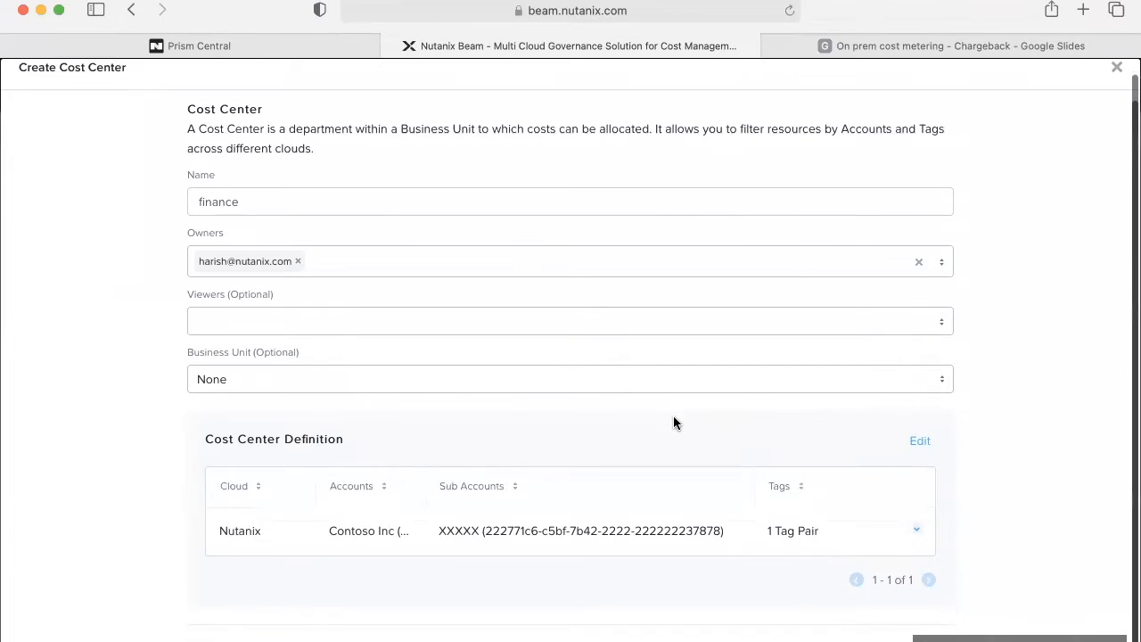
pyautogui.scroll(-3)
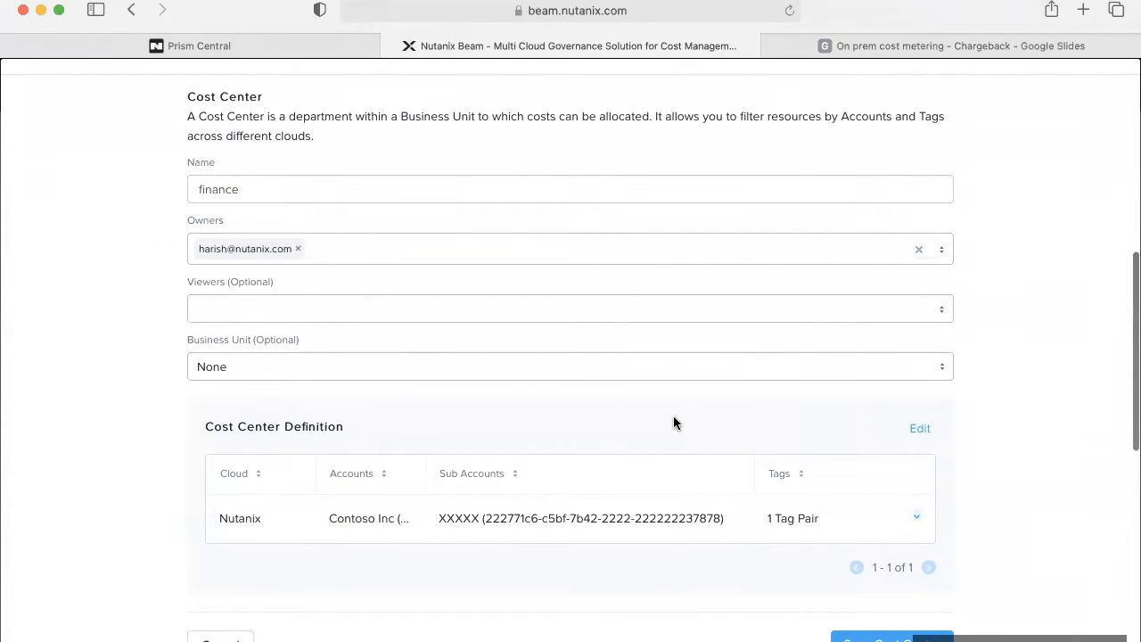
pyautogui.click(891, 635)
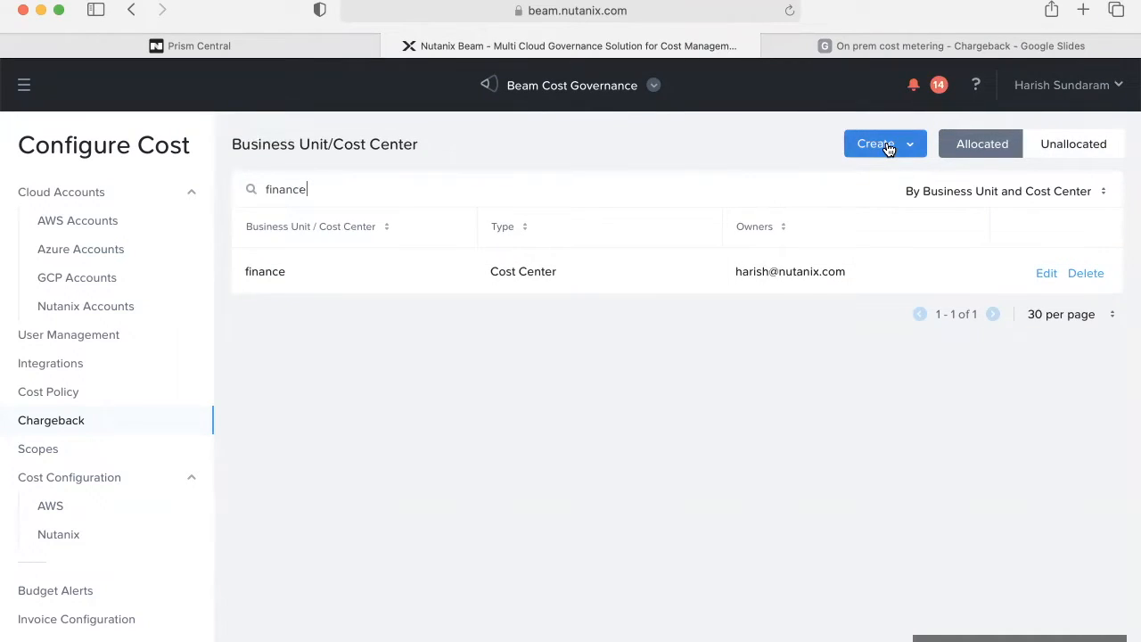
# Create the 'financial services' business unit containing the finance cost center and save it
pyautogui.click(874, 143)
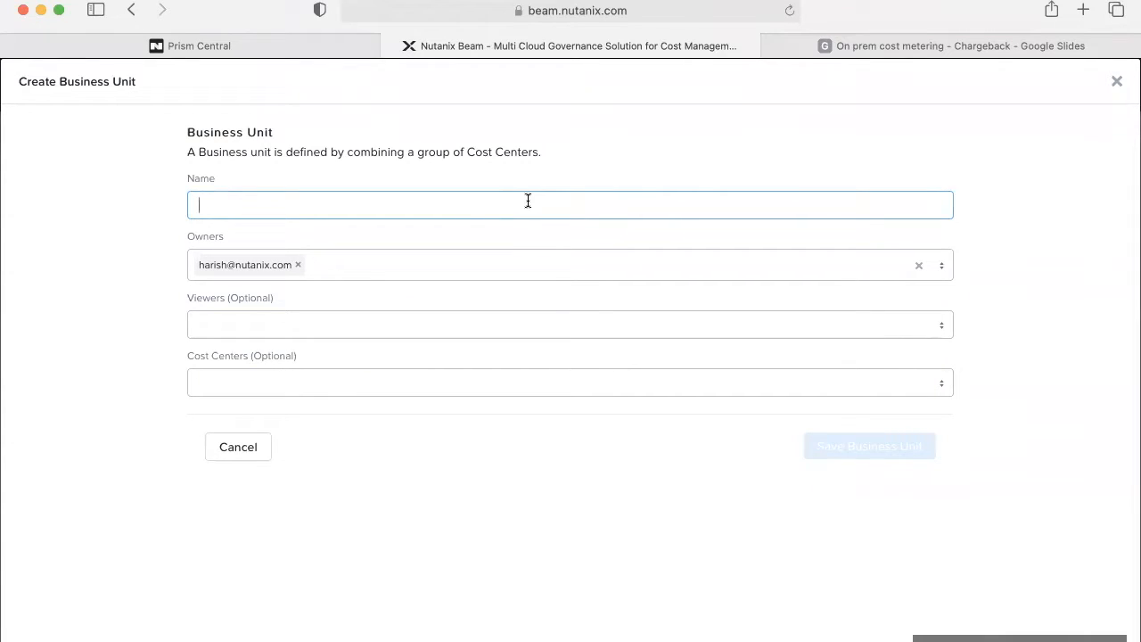
pyautogui.write('financial services')
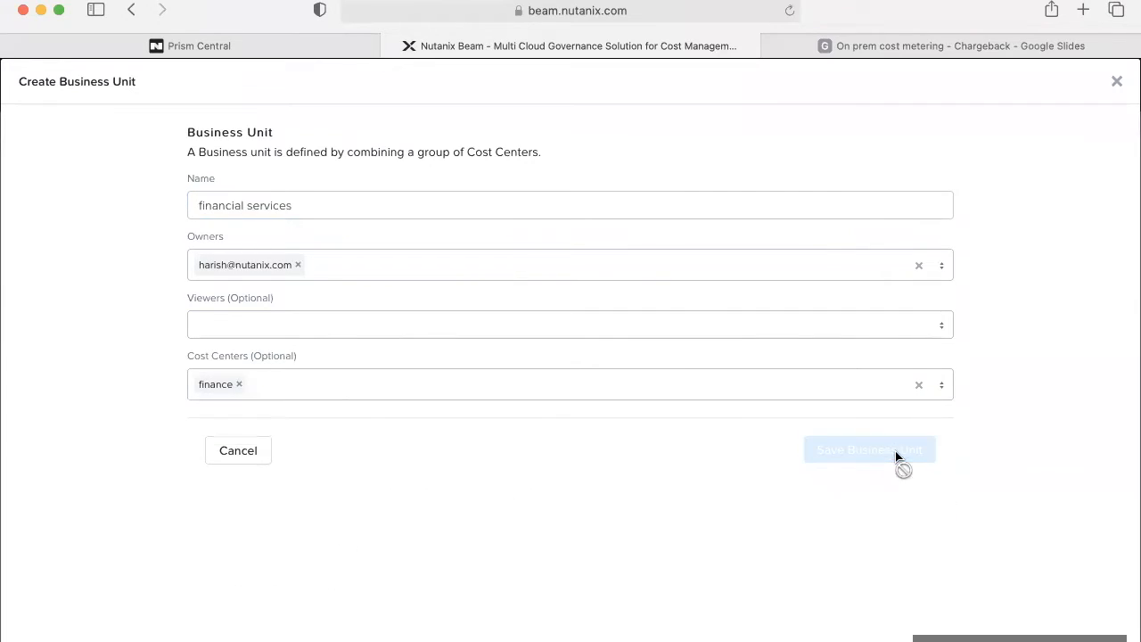
pyautogui.click(868, 450)
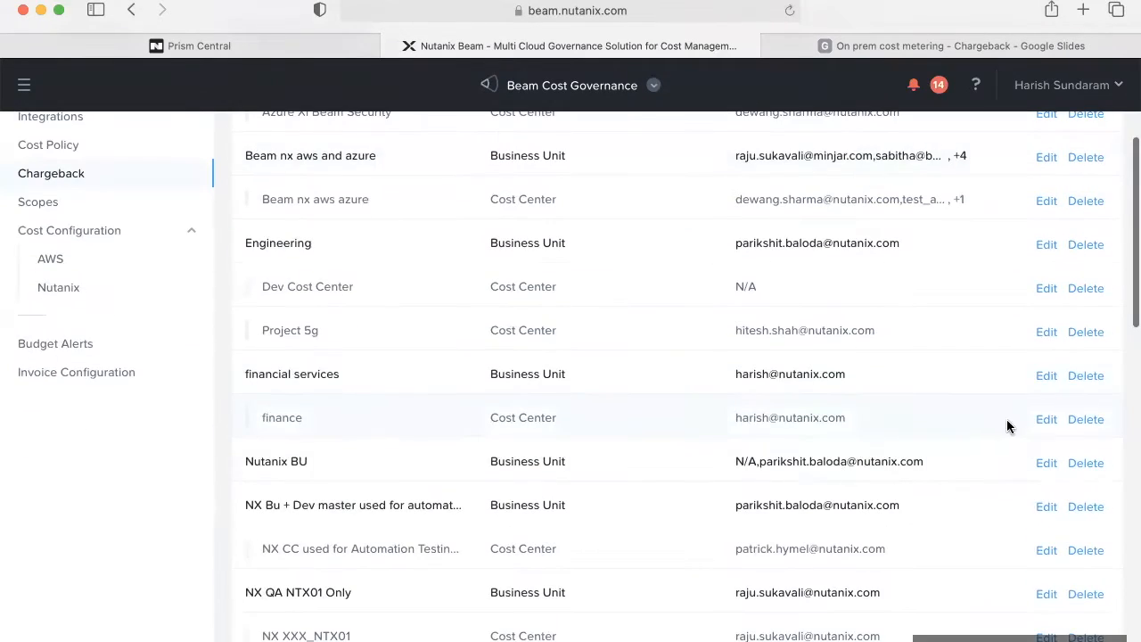
pyautogui.click(1044, 419)
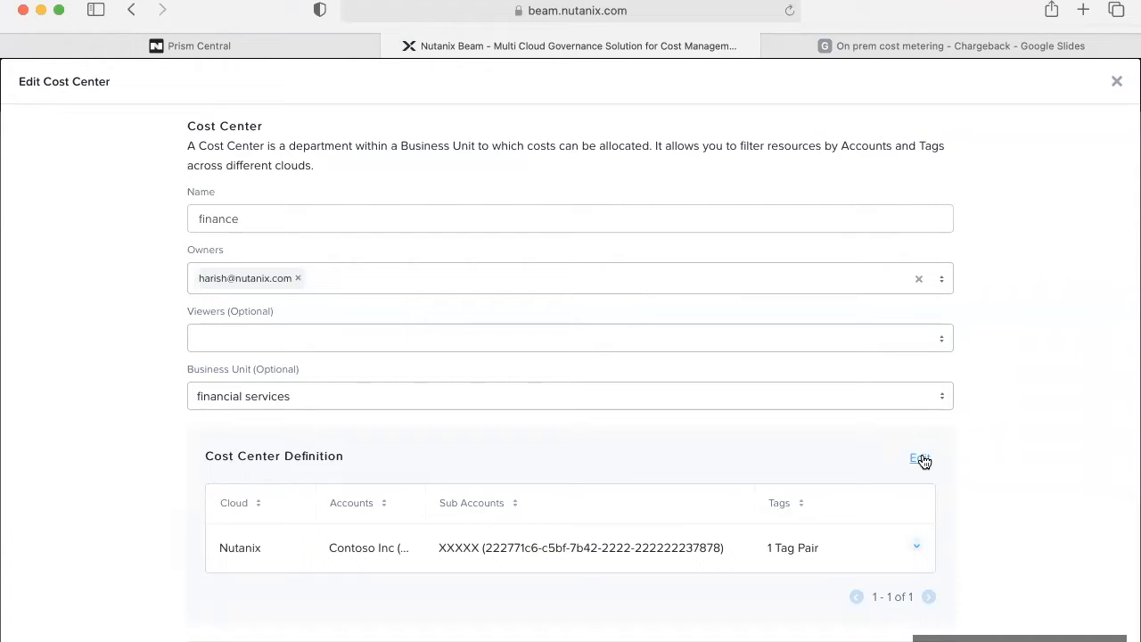
# Add a second filter to the finance definition and review its AWS, Azure, GCP and Nutanix cloud choices
pyautogui.click(920, 457)
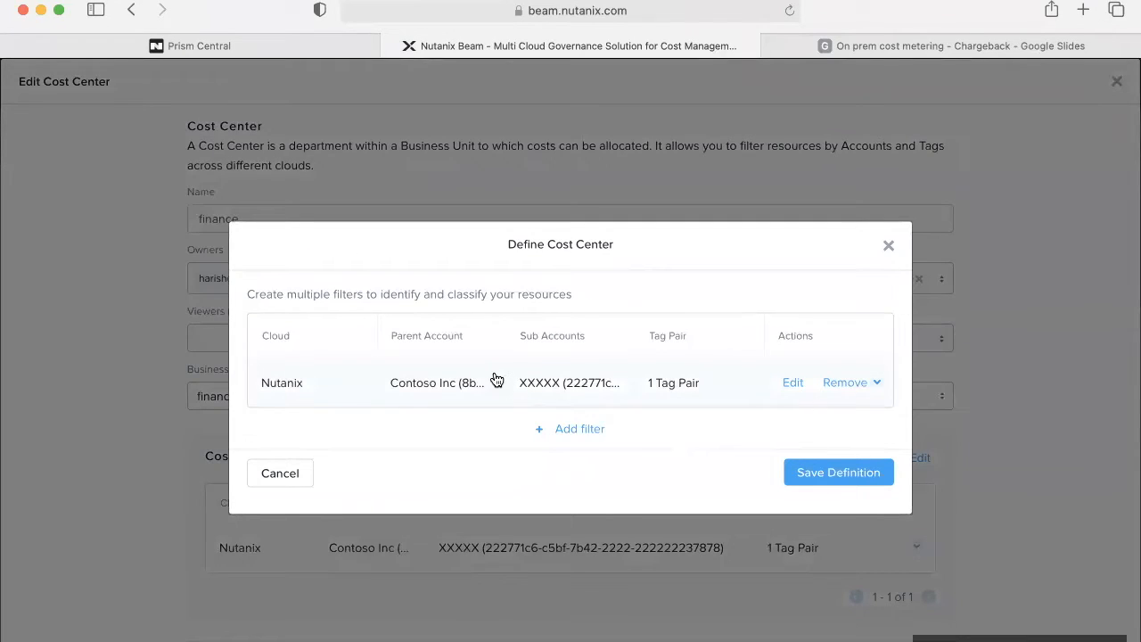
pyautogui.click(568, 428)
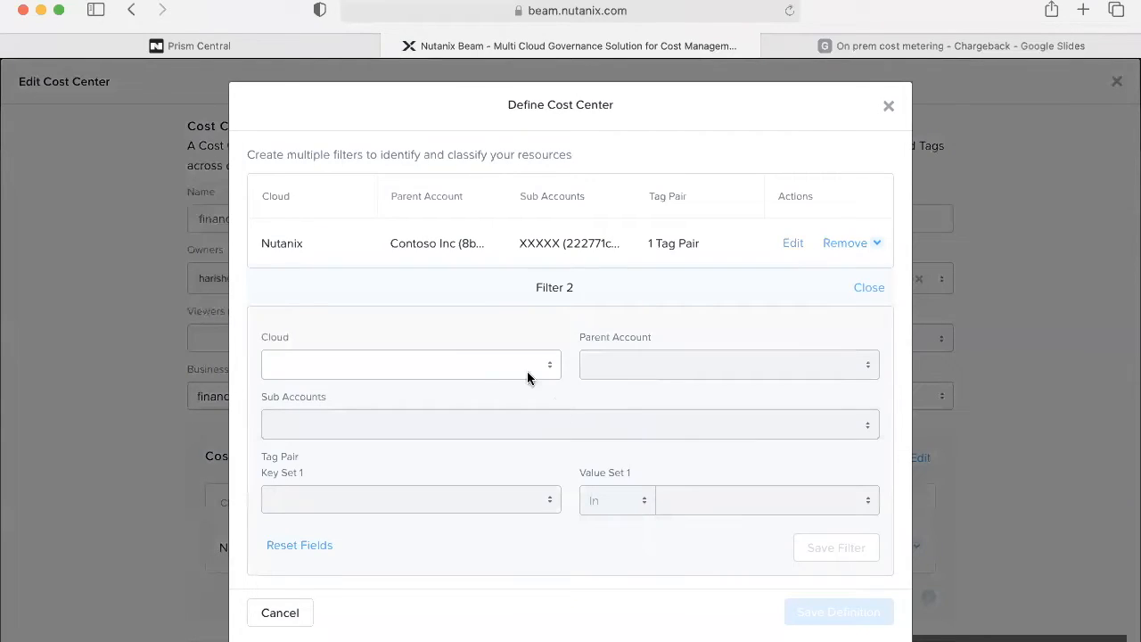
pyautogui.moveTo(481, 334)
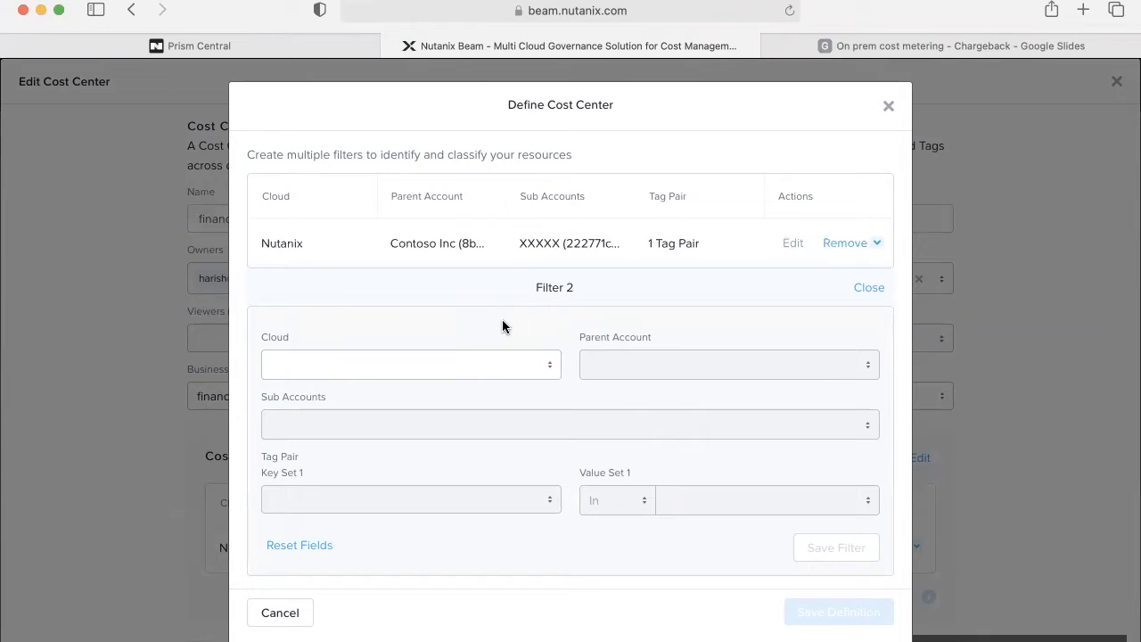
pyautogui.moveTo(535, 364)
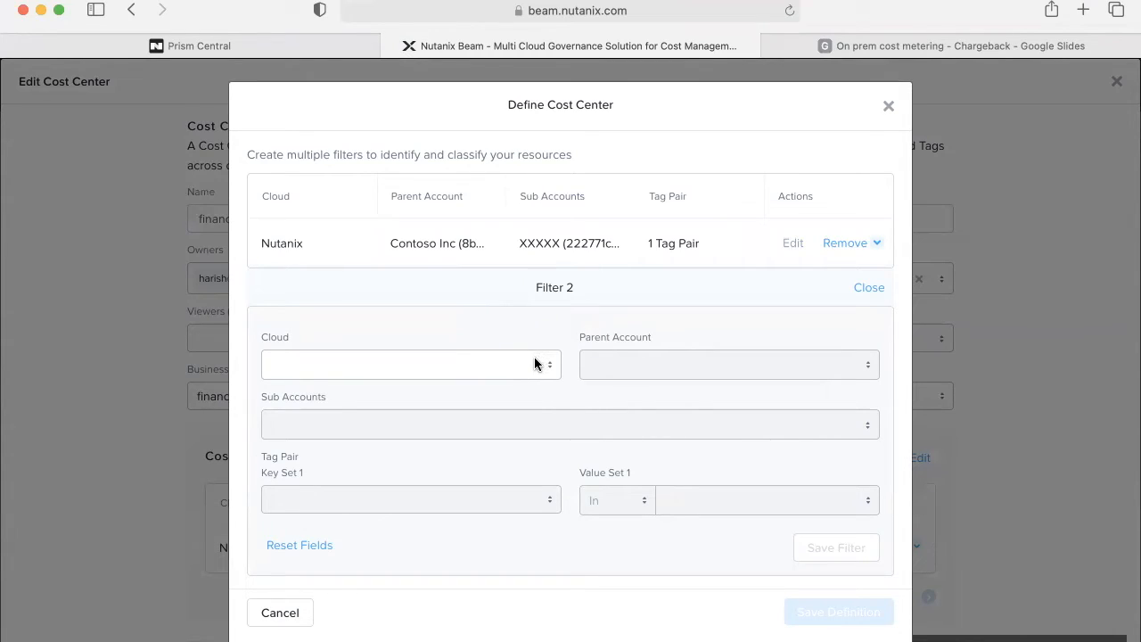
pyautogui.click(410, 364)
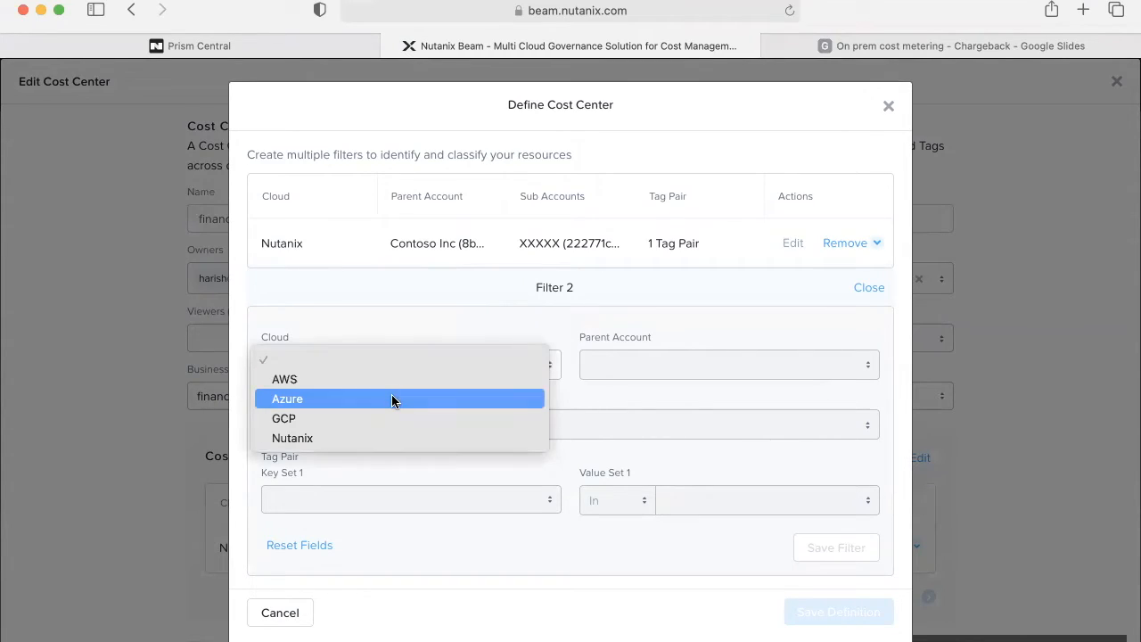
pyautogui.click(286, 399)
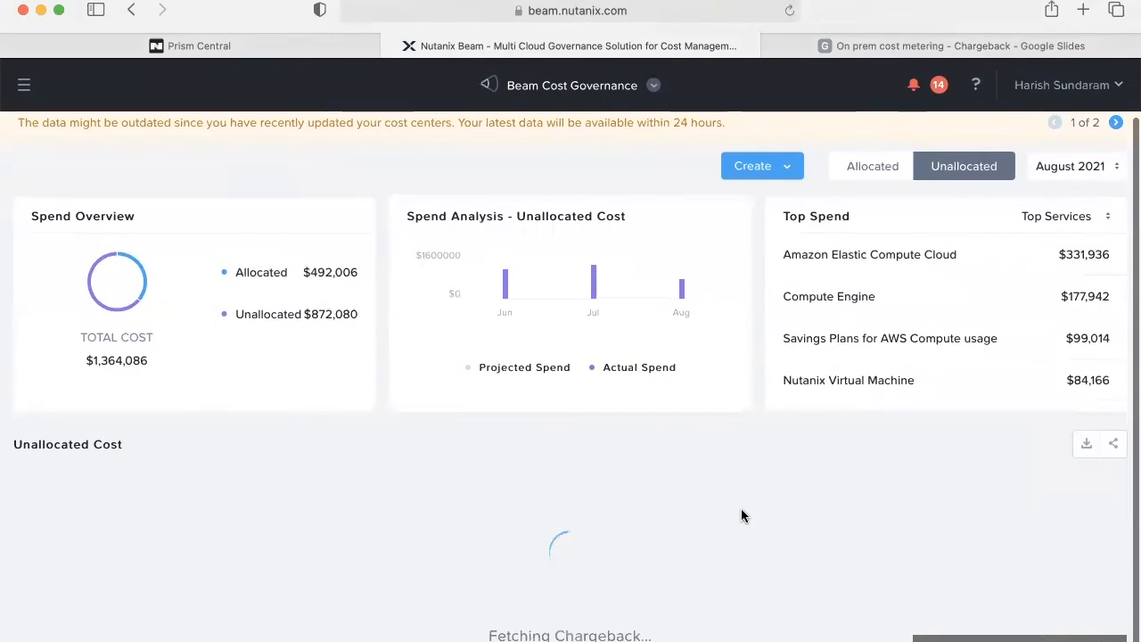
pyautogui.moveTo(928, 528)
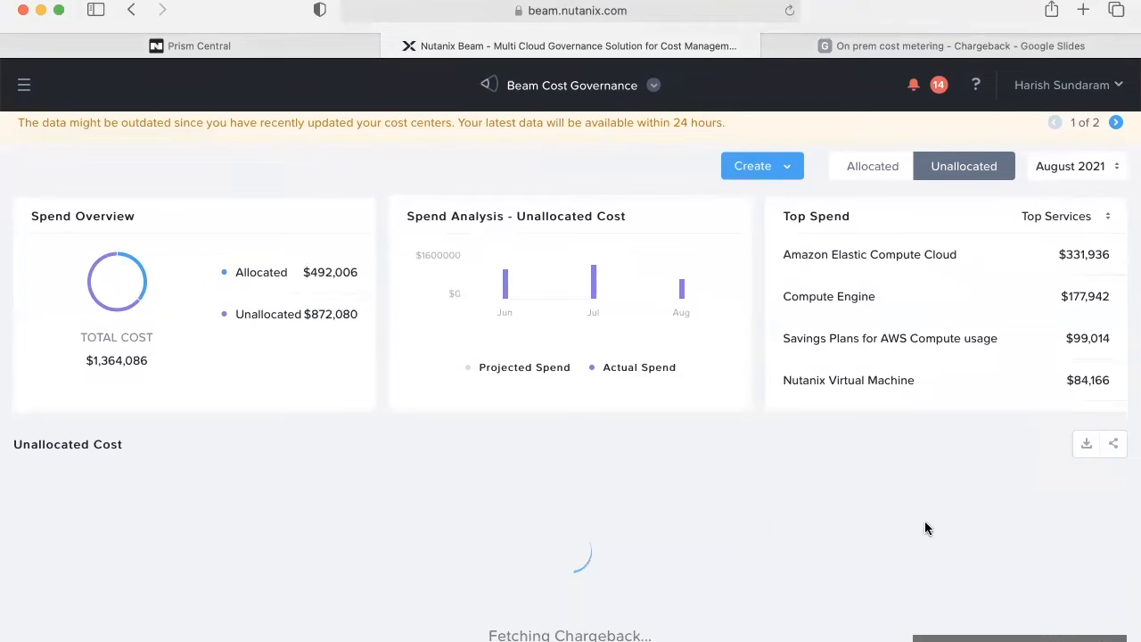
pyautogui.moveTo(1034, 471)
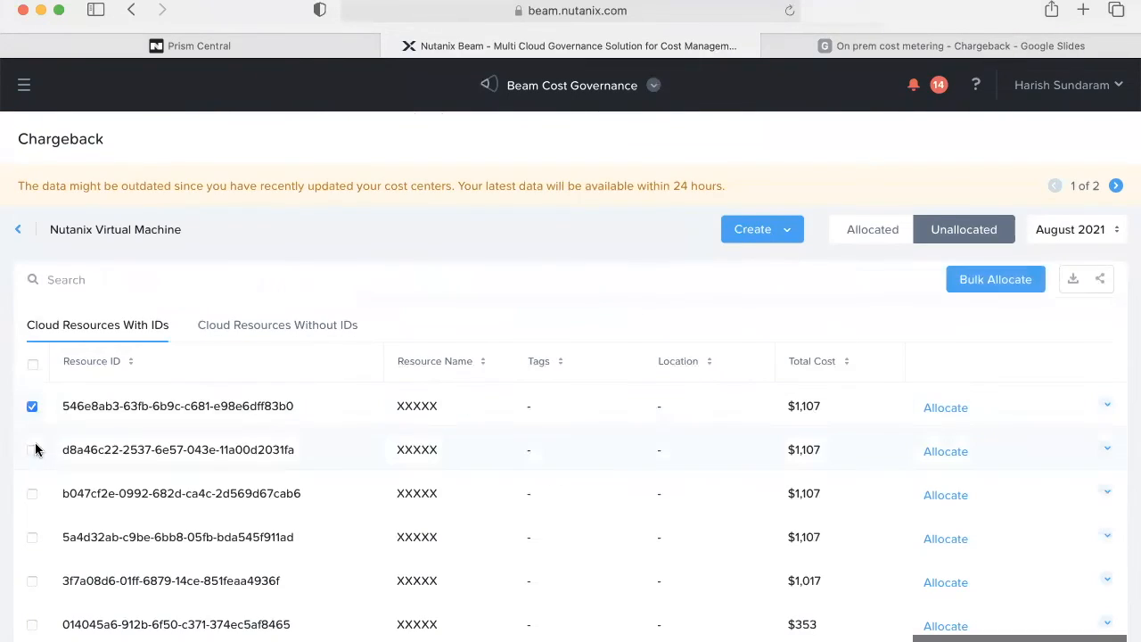
# Select the second unallocated VM and assign Dev Cost Center for the 50/50 split with finance
pyautogui.click(32, 449)
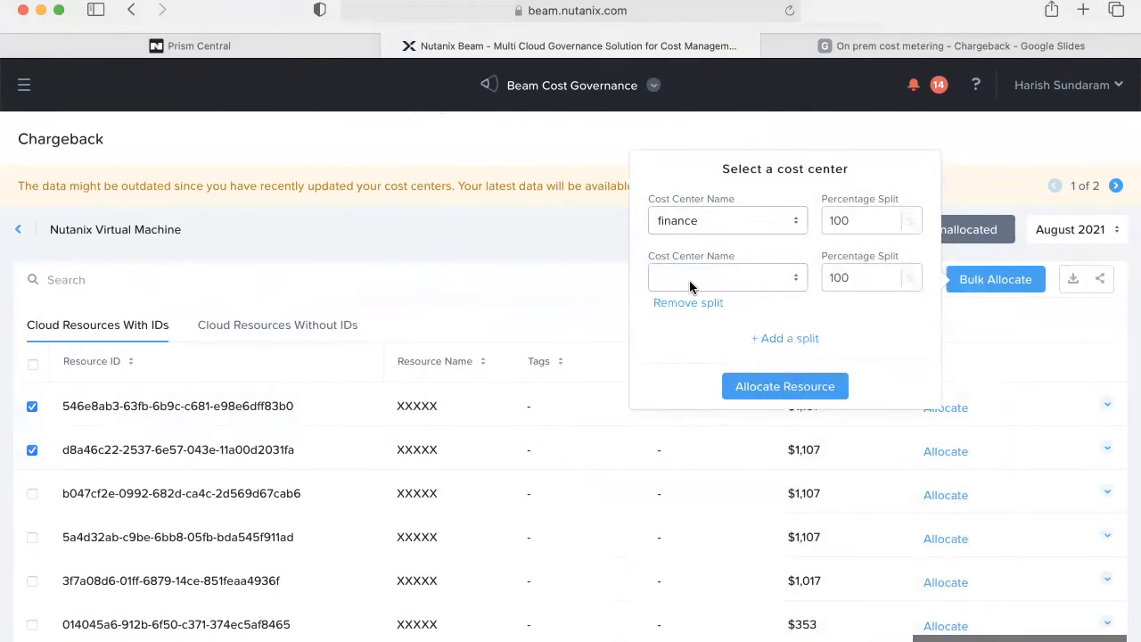
pyautogui.click(728, 279)
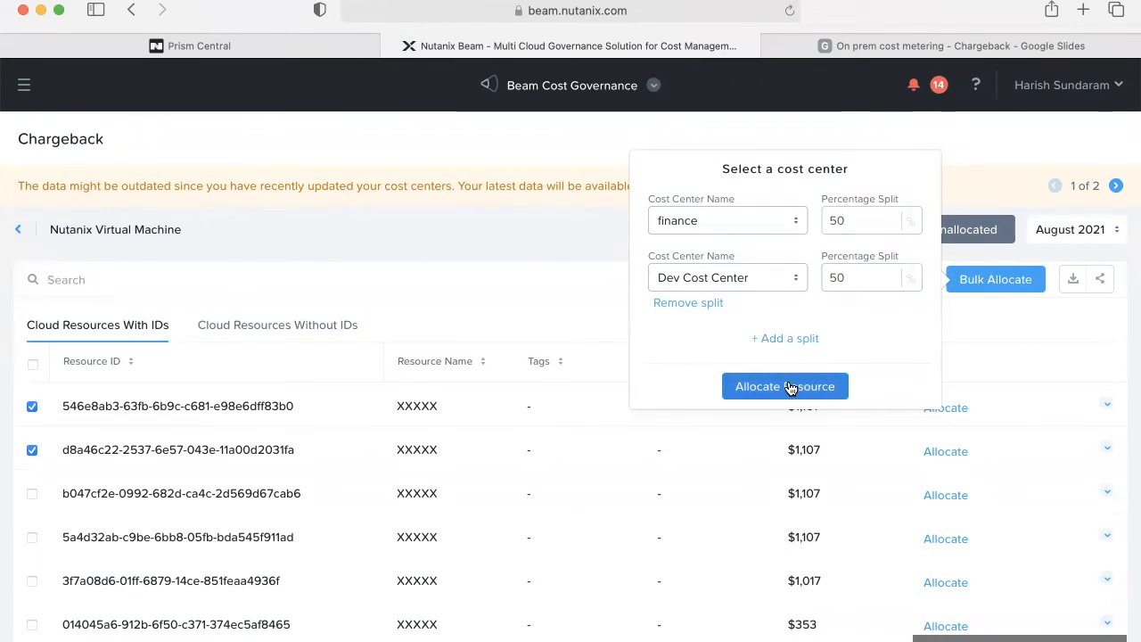